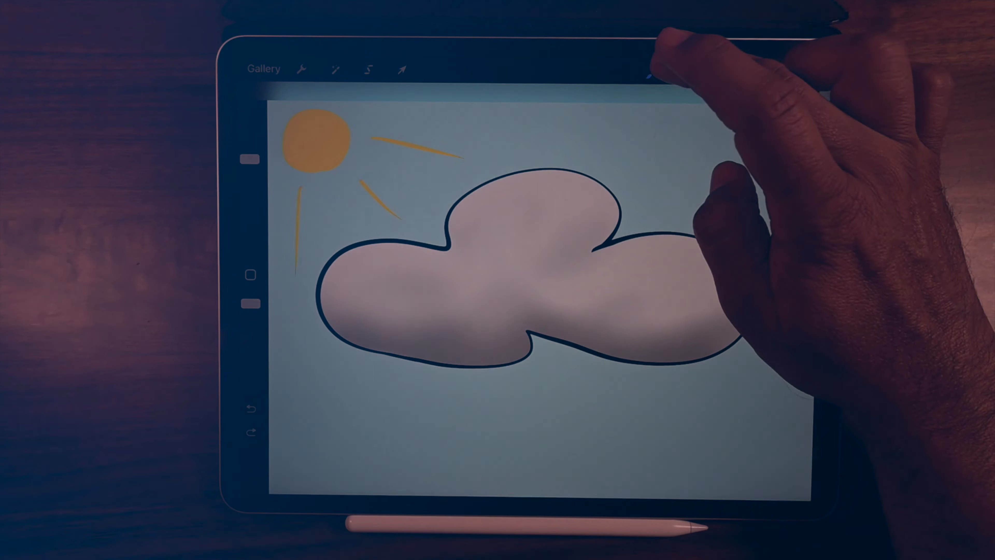
Browse the Brush Library categories, viewing the Materials and Calligraphy brushes
left_click(654, 72)
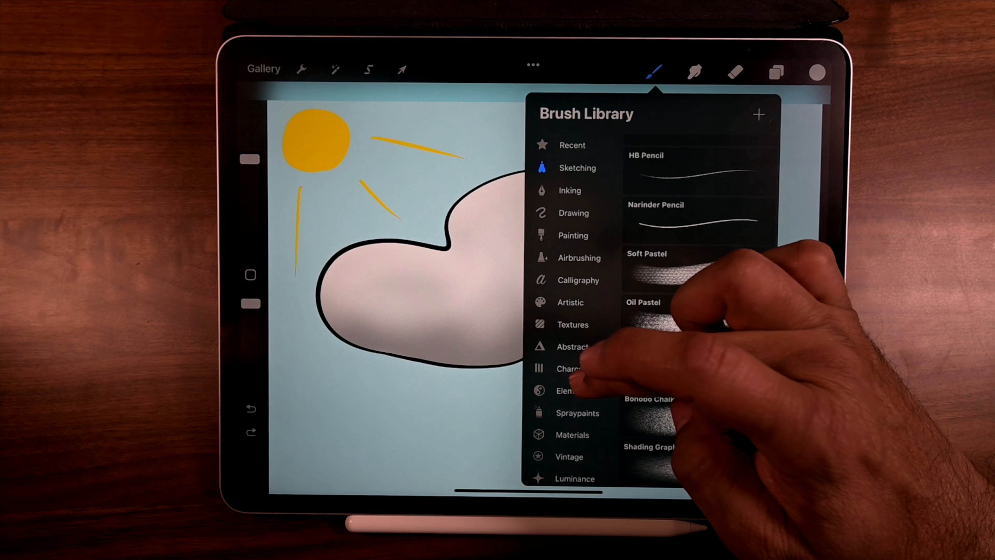
scroll("down", 3)
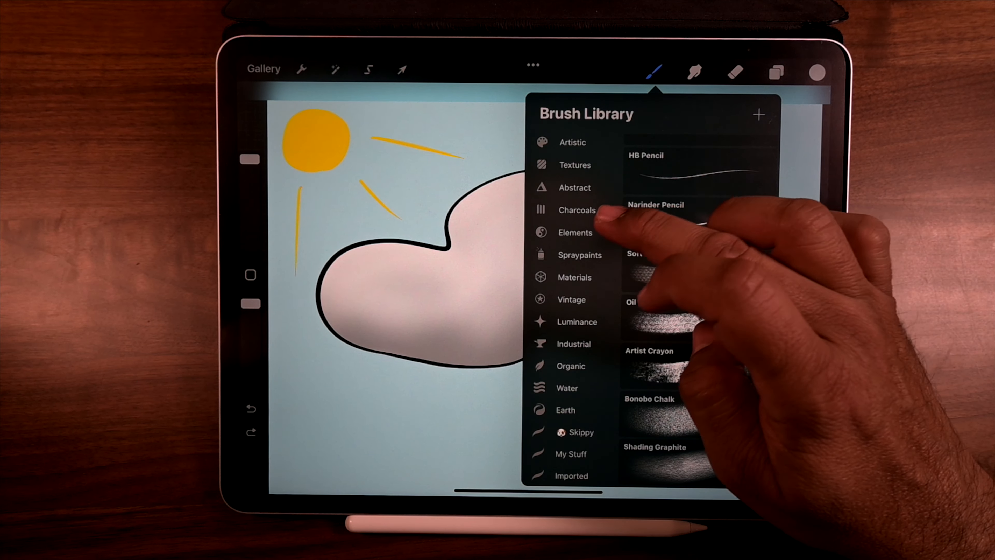
left_click(574, 232)
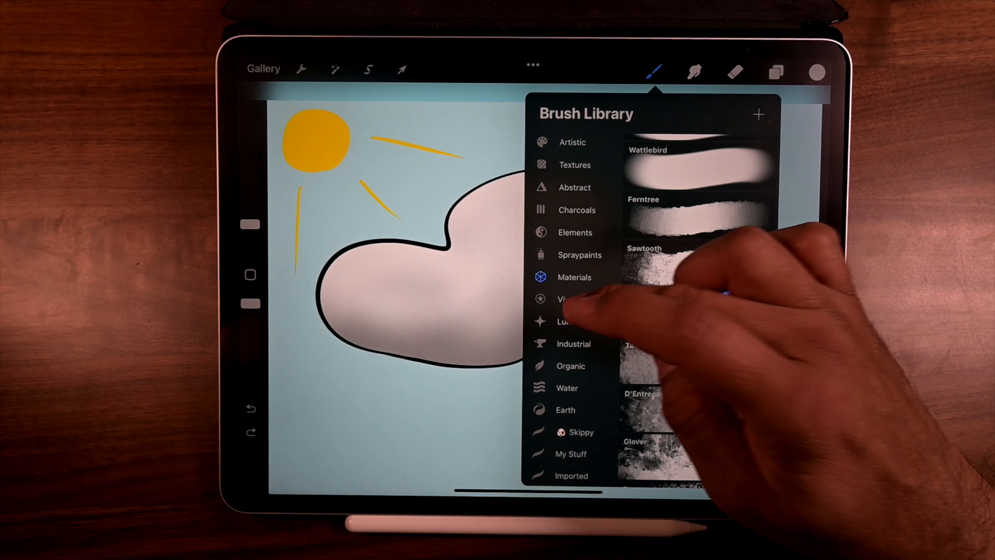
scroll("down", 3)
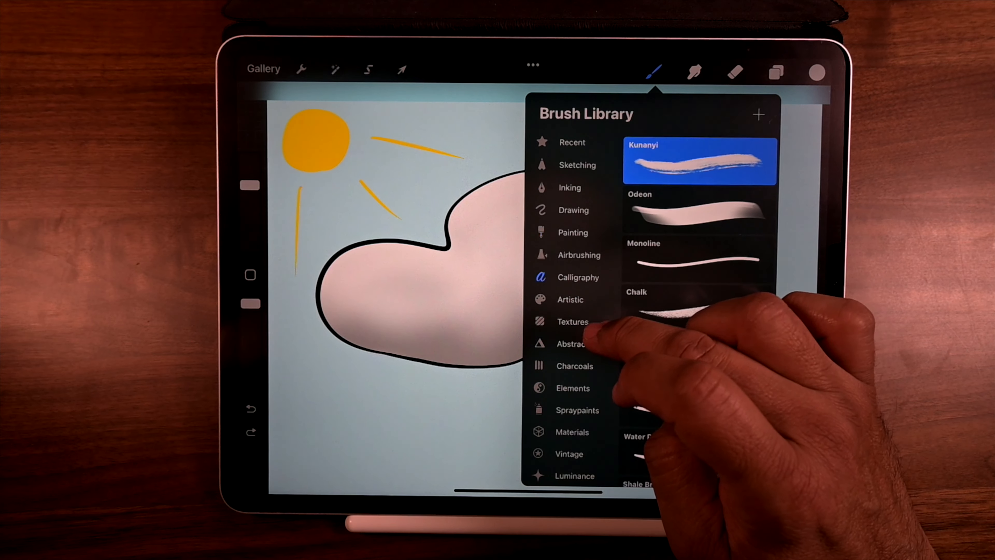
View the Painting and Sketching brushes and reveal the + button above the category list
left_click(574, 365)
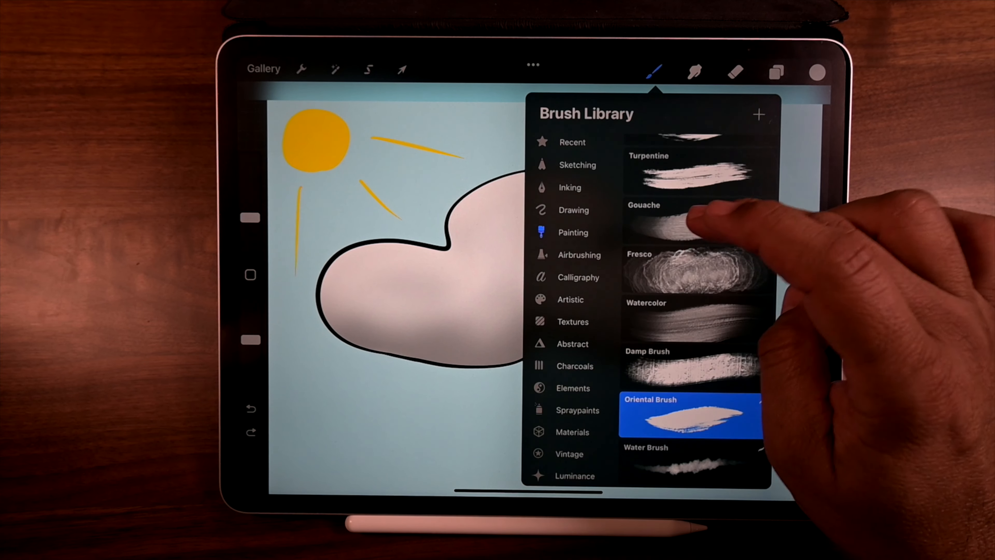
scroll("down", 3)
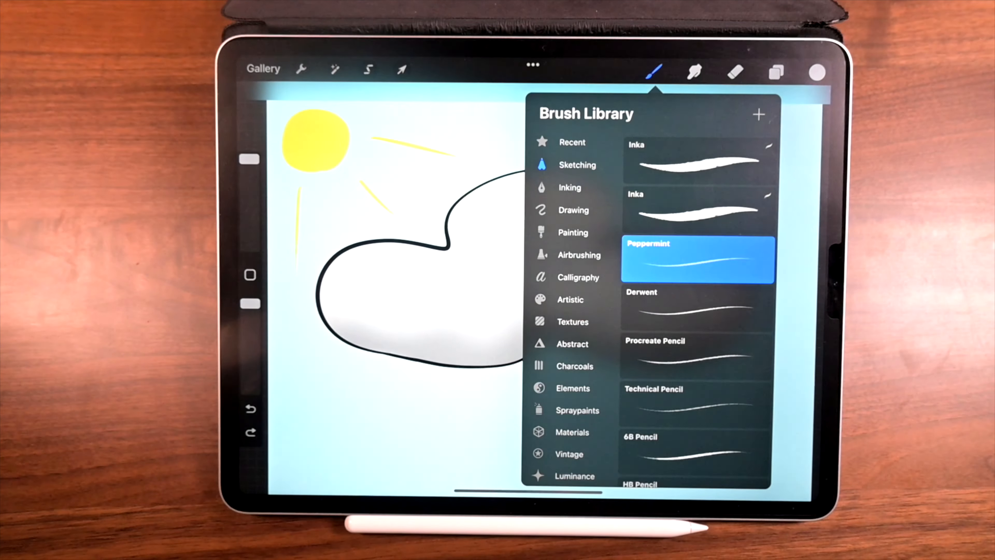
left_click(571, 141)
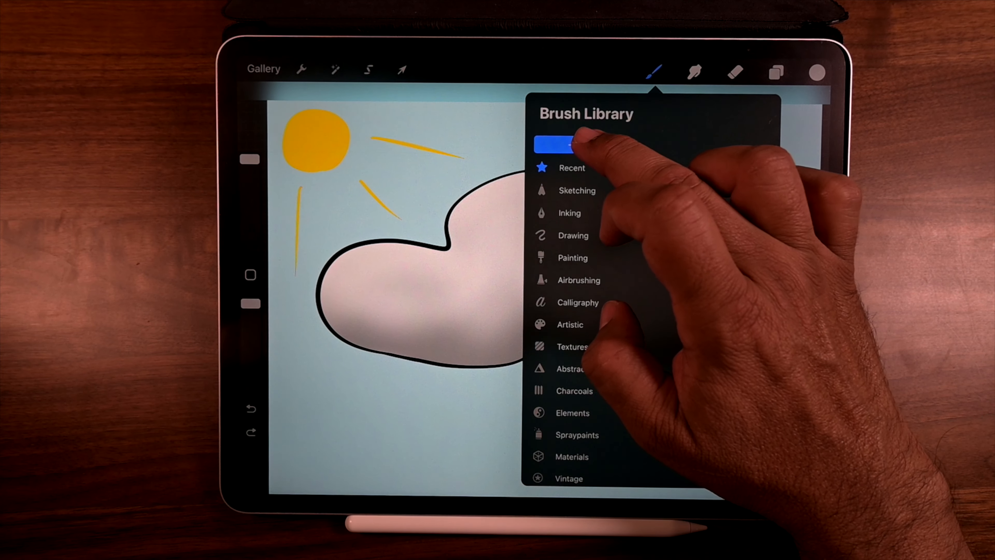
Create a new brush set and name it 'Hello'
left_click(573, 145)
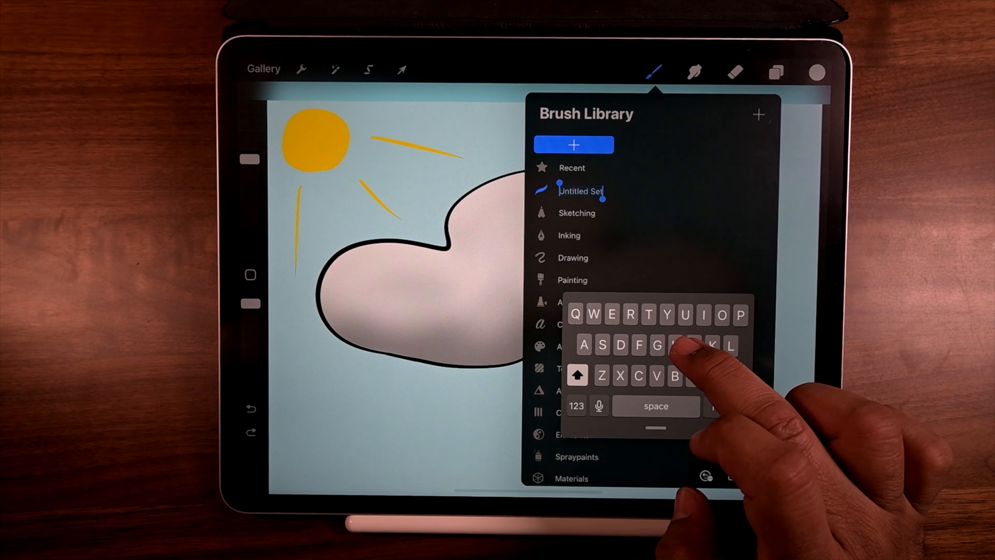
type("Hello")
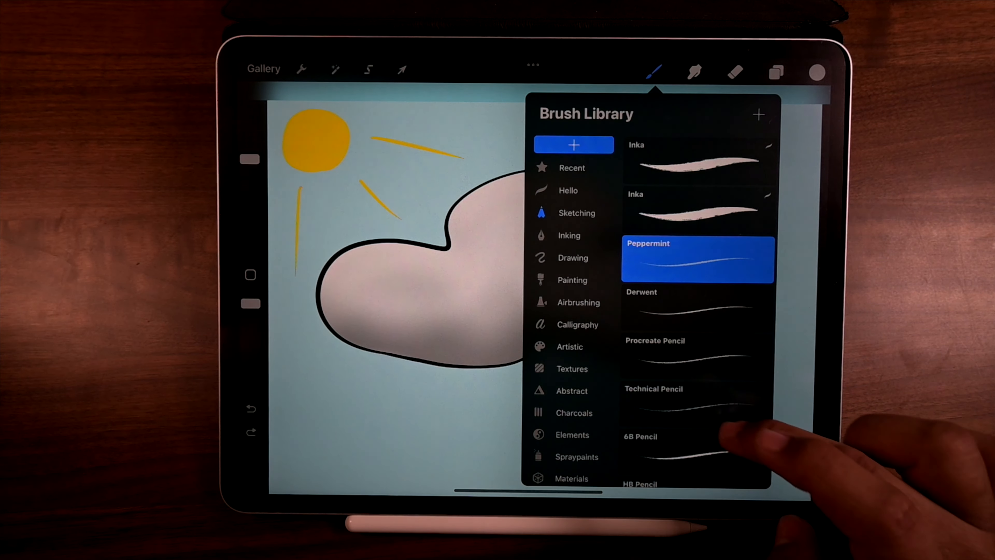
Duplicate 6B Pencil in Sketching and move the 6B Pencil 1 copy into Hello
scroll("down", 3)
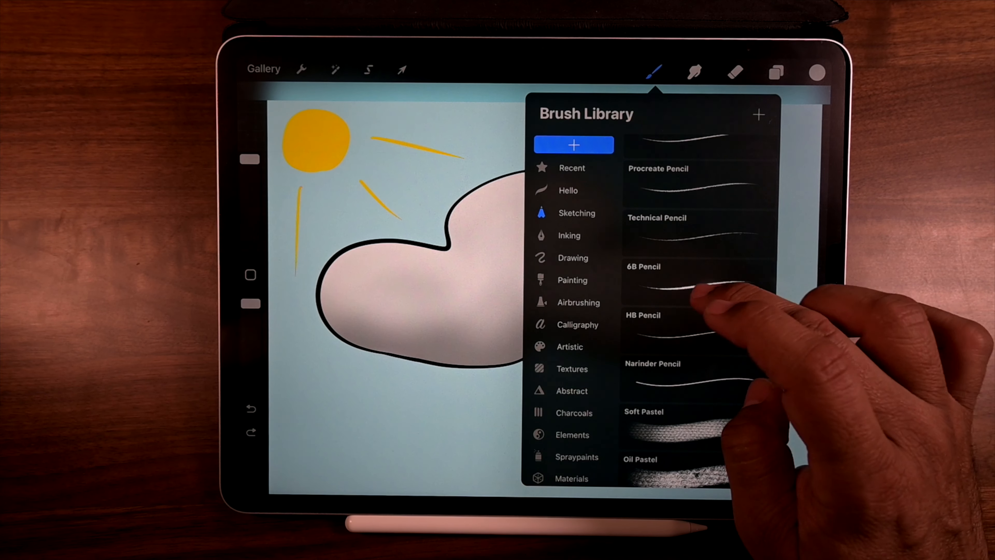
mouse_move(698, 299)
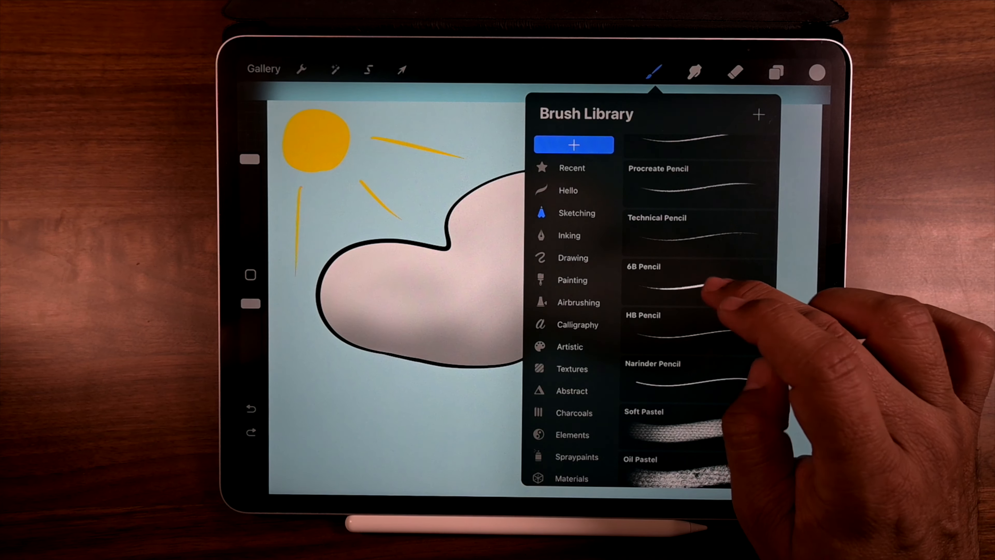
left_click(698, 282)
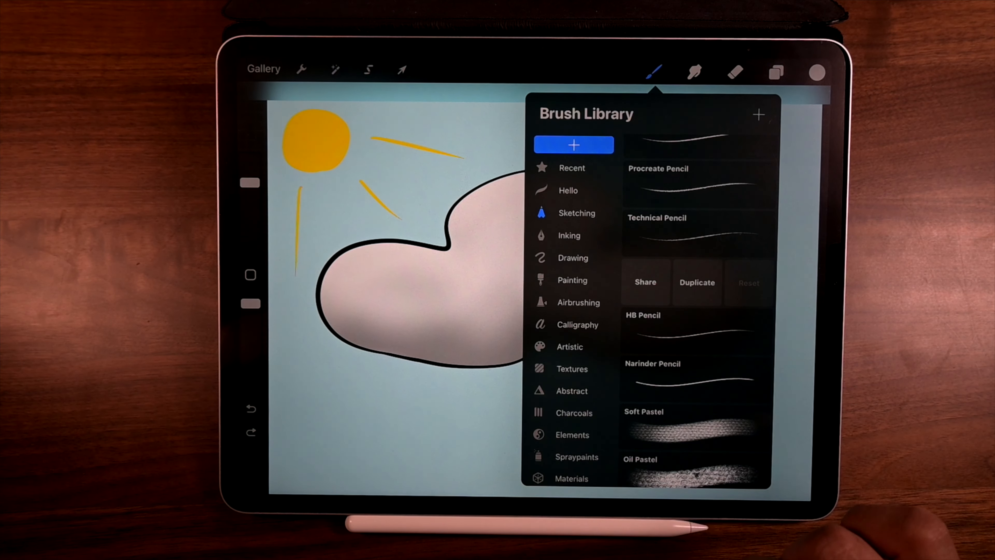
left_click(696, 282)
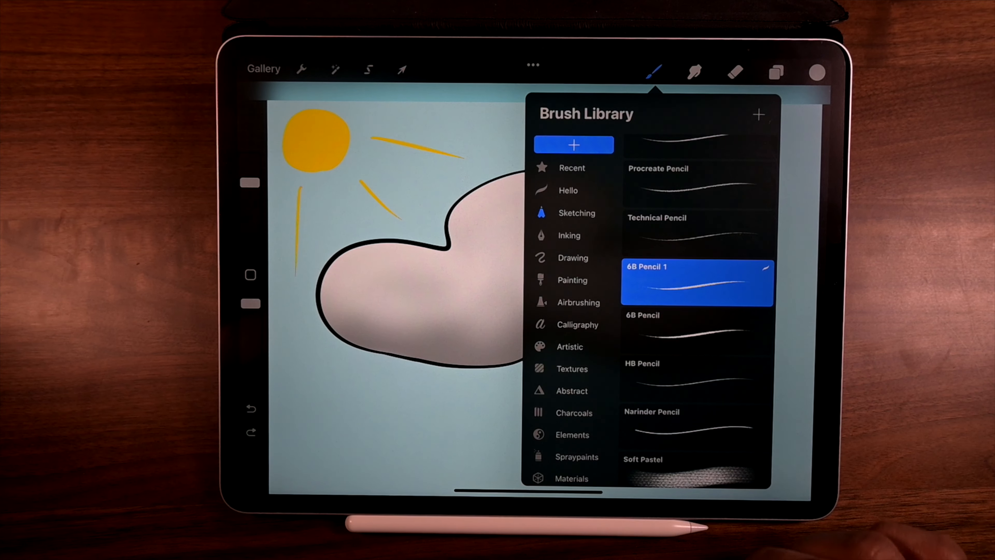
left_click(697, 281)
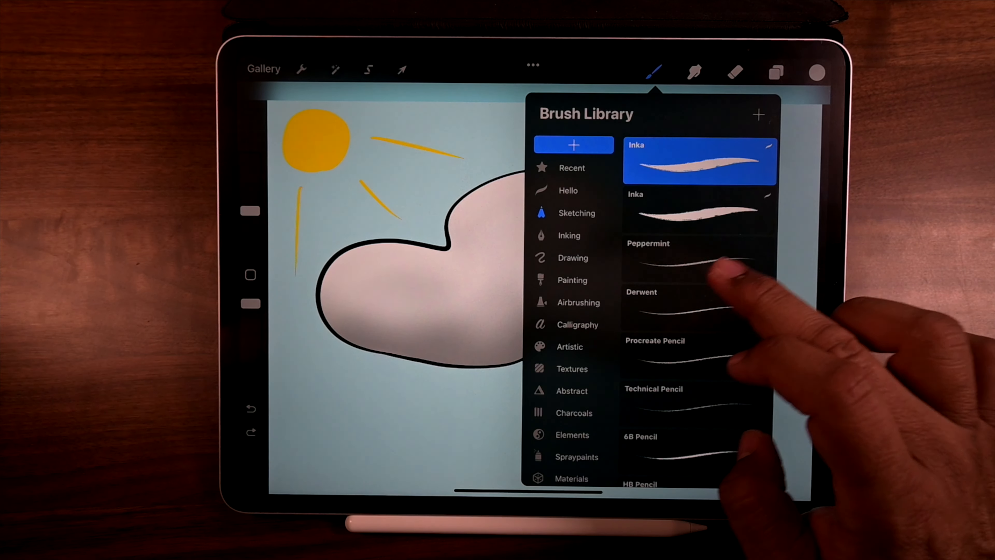
Pick up the Peppermint brush in Sketching to drag it toward the Hello set
scroll("down", 3)
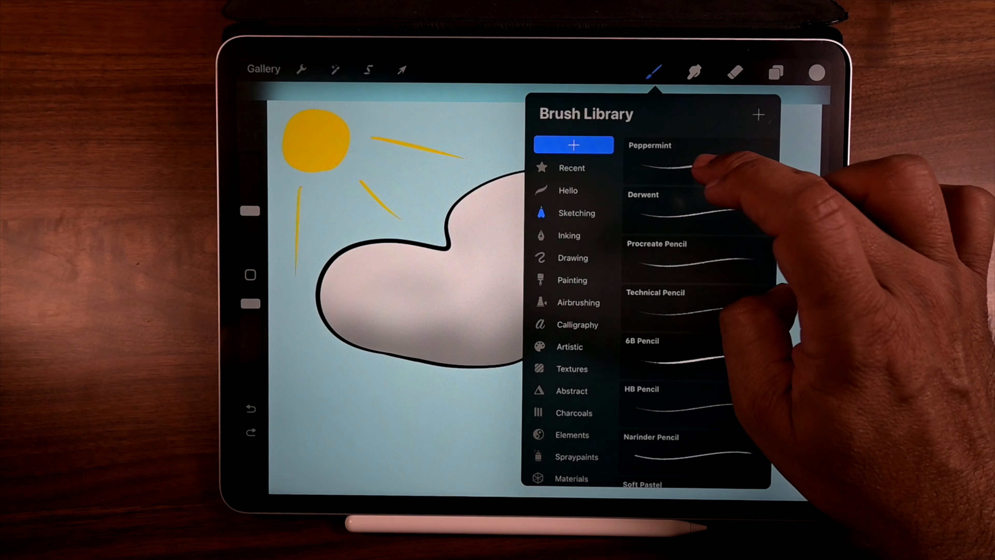
left_click(698, 155)
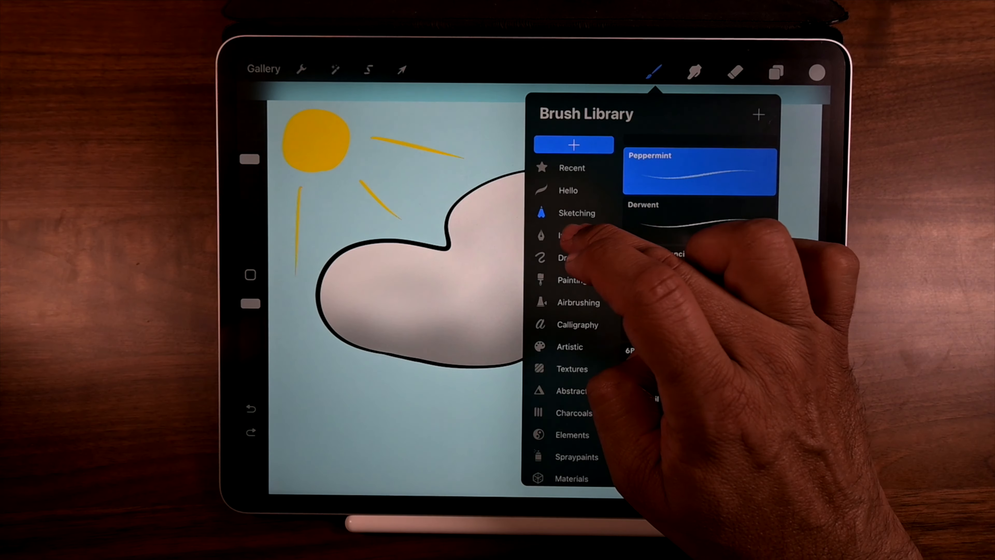
Move Studio Pen from Inking into Hello, so it holds 6B Pencil 1, Peppermint and Studio Pen
left_click(569, 236)
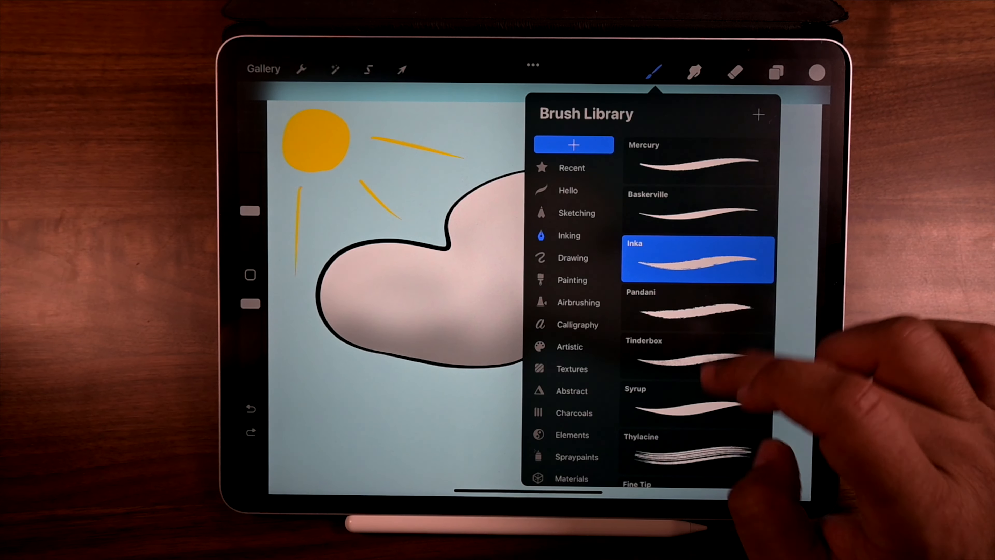
scroll("down", 3)
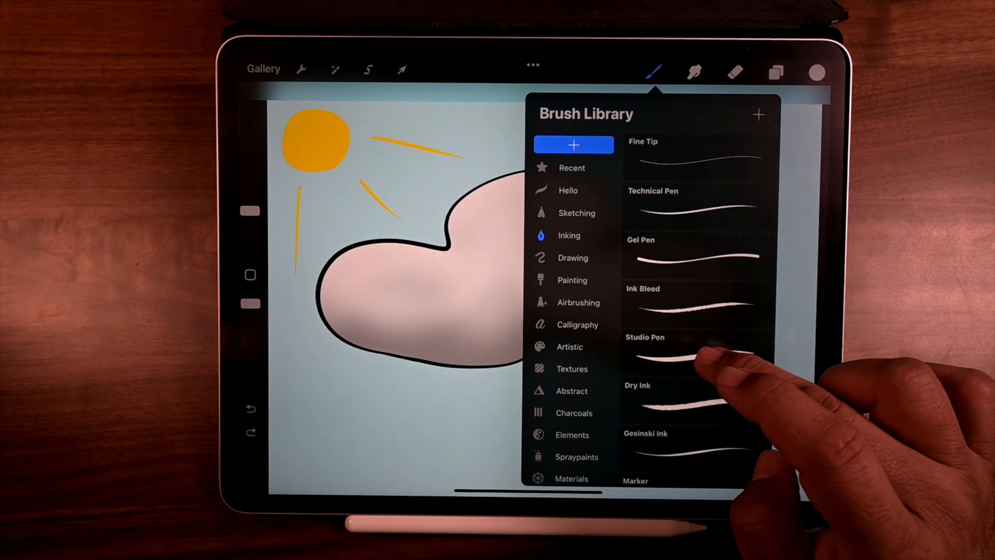
left_click(679, 353)
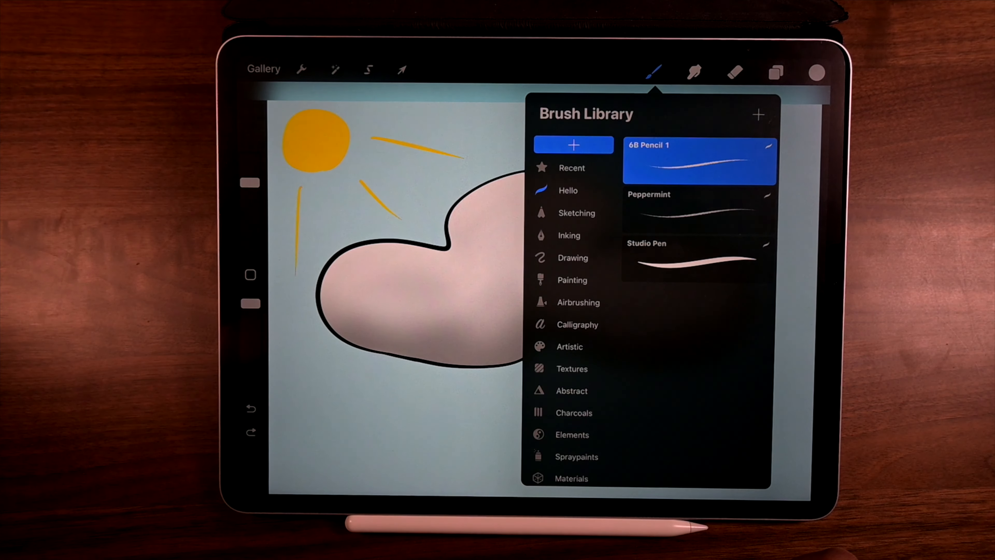
left_click(579, 302)
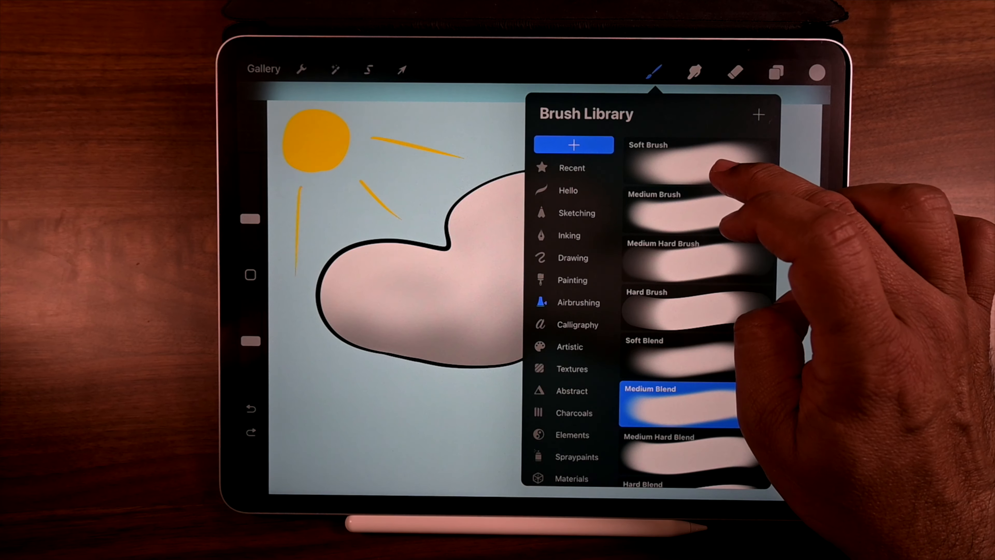
Move Medium Blend from Airbrushing into Hello and pick up Soft Brush to follow it
left_click(698, 162)
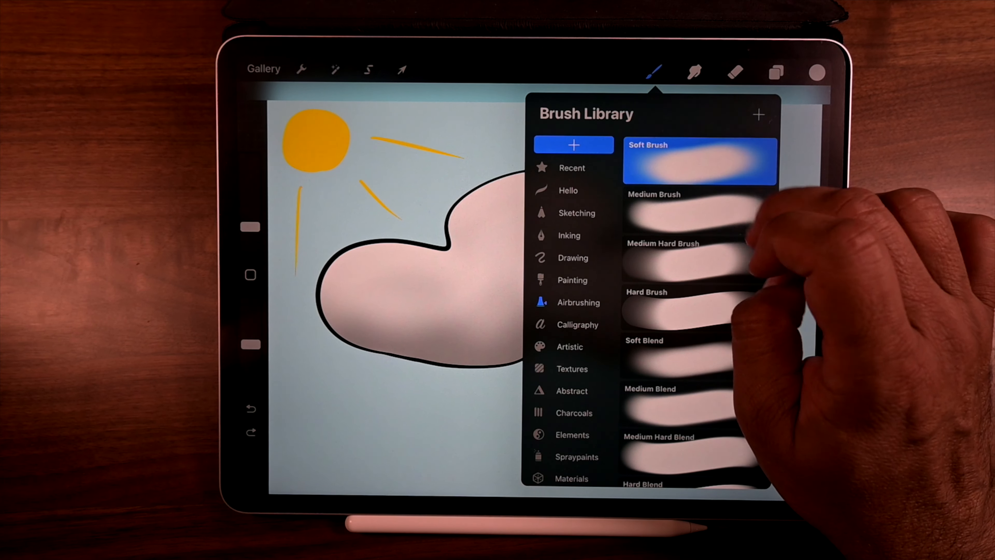
left_click(698, 161)
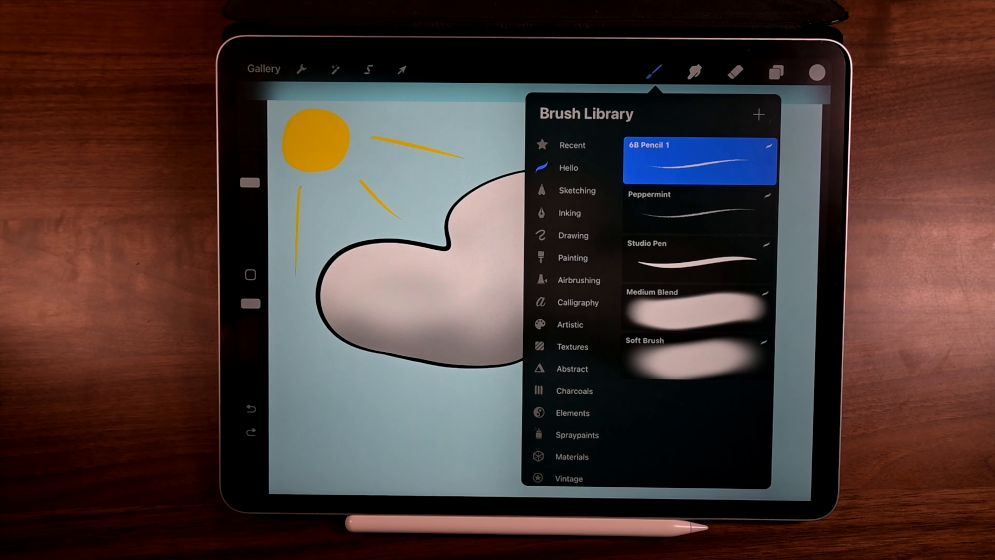
Switch between Airbrushing and Hello, selecting 6B Pencil 1 and Medium Blend to compare with the originals
left_click(585, 280)
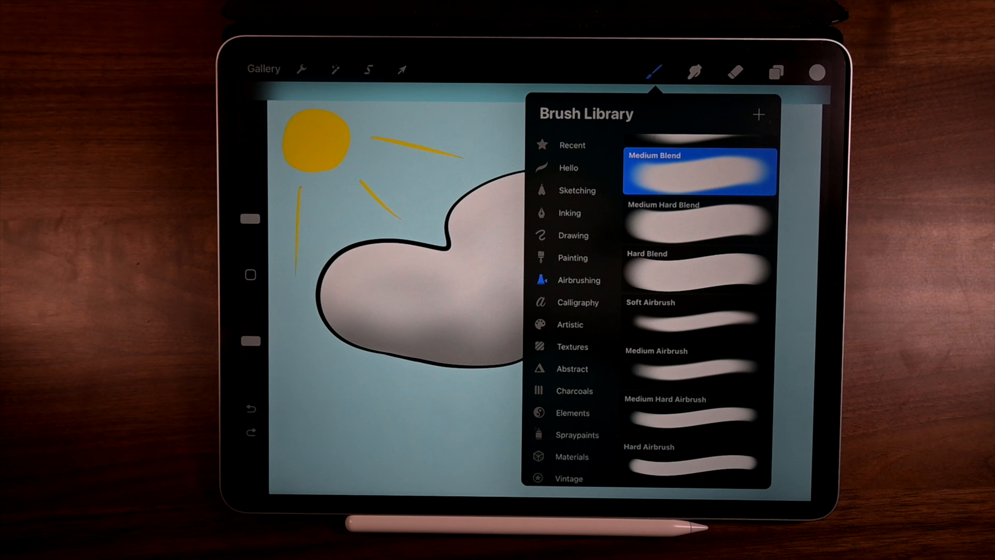
left_click(568, 167)
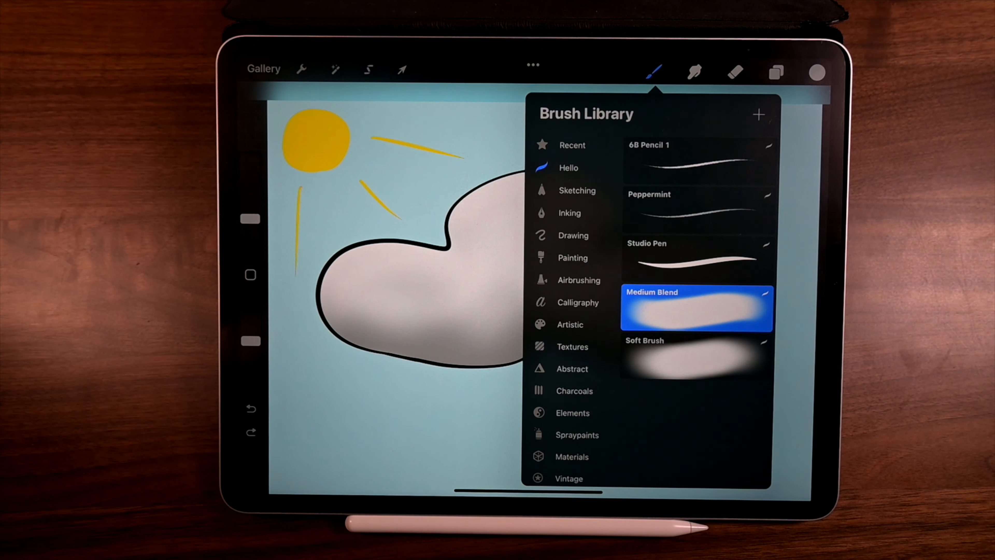
left_click(698, 162)
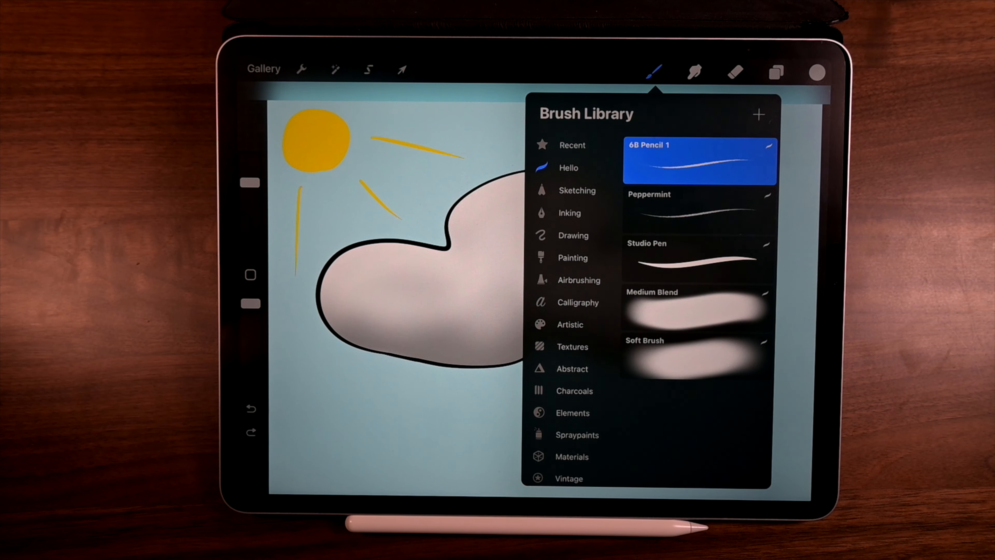
left_click(696, 309)
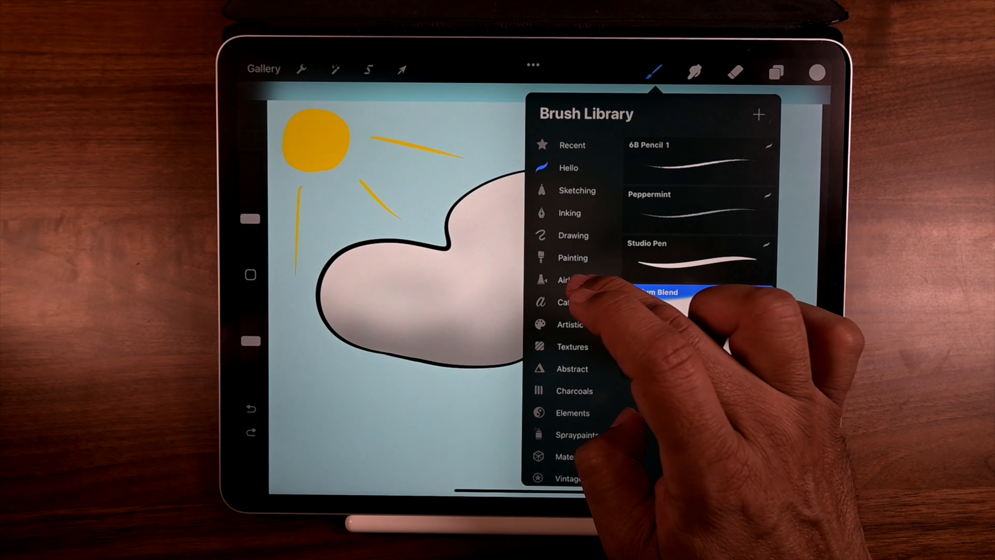
left_click(578, 280)
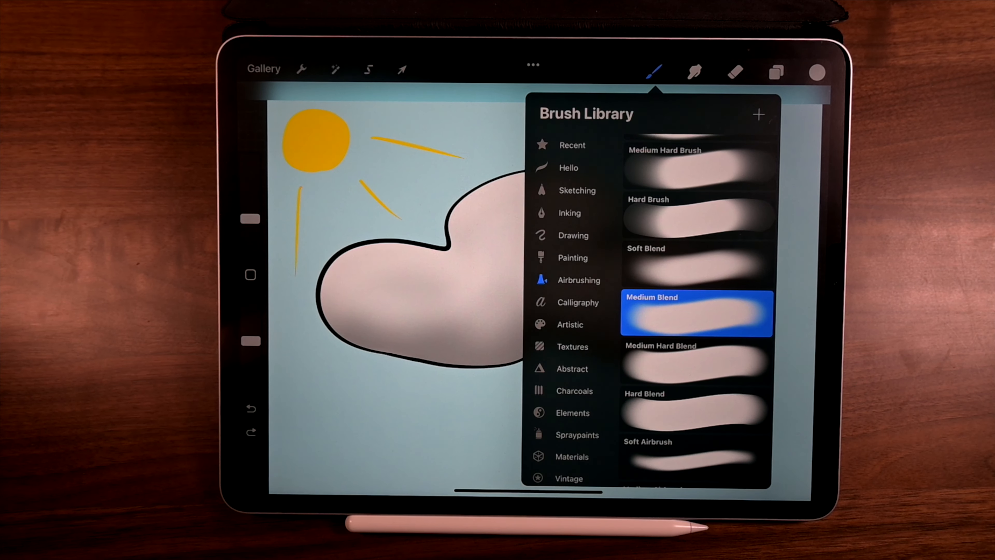